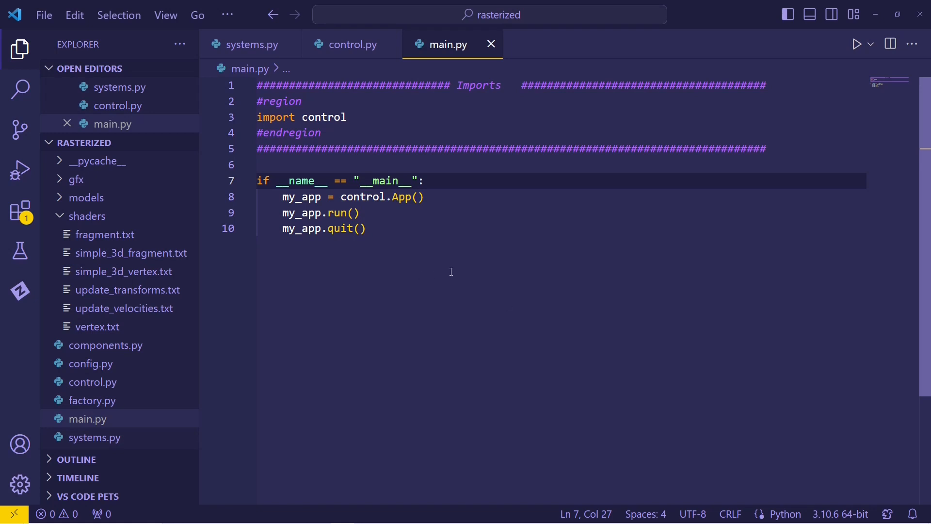
pyautogui.moveTo(434, 253)
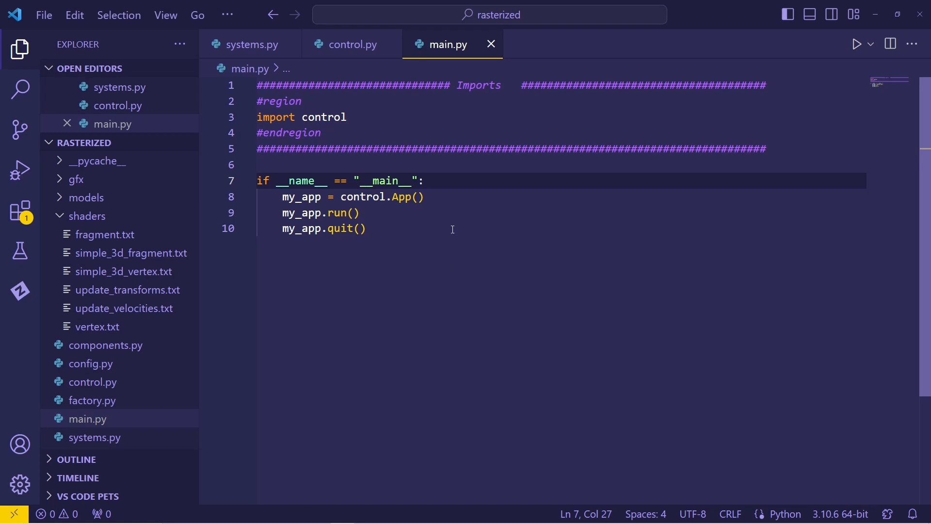
pyautogui.moveTo(430, 225)
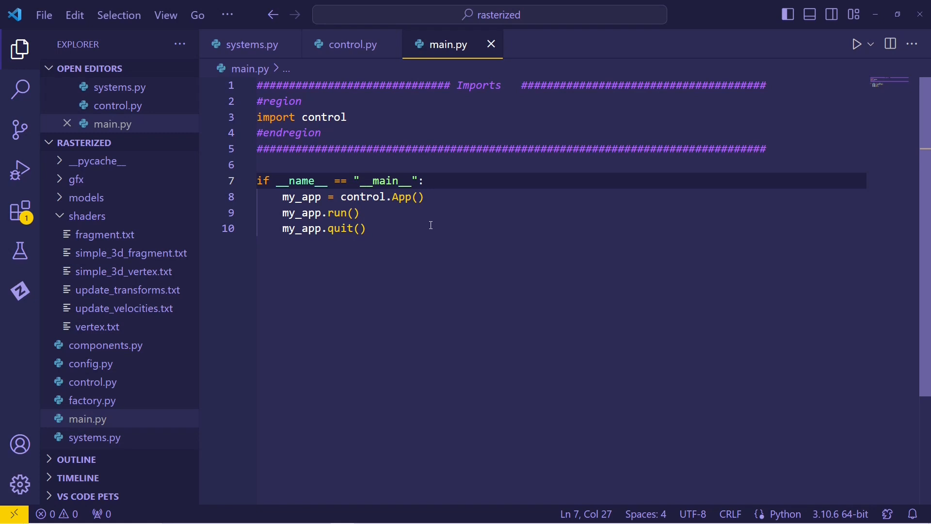
pyautogui.moveTo(406, 236)
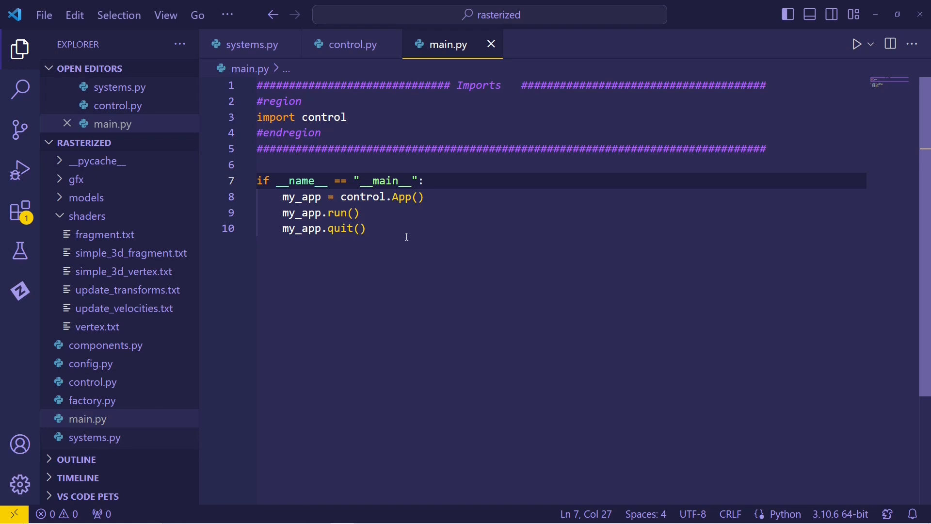
pyautogui.moveTo(407, 236)
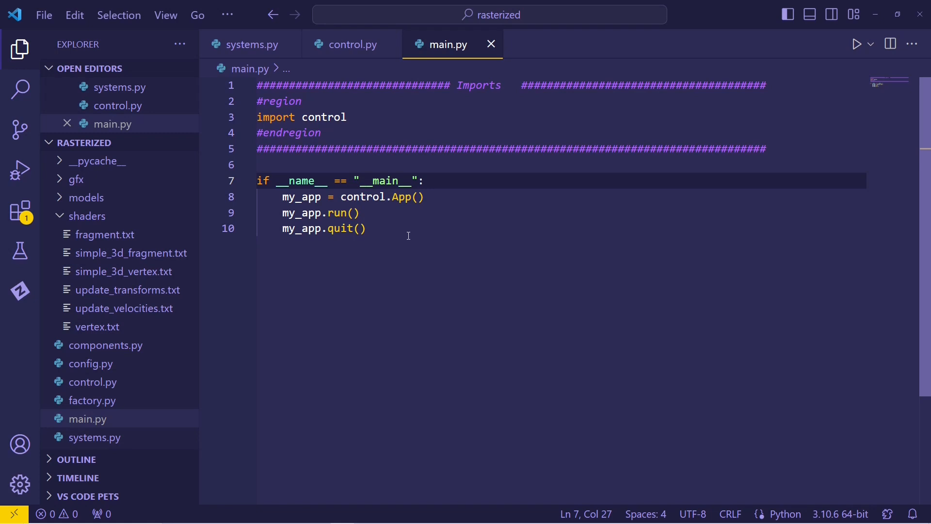
pyautogui.moveTo(493, 256)
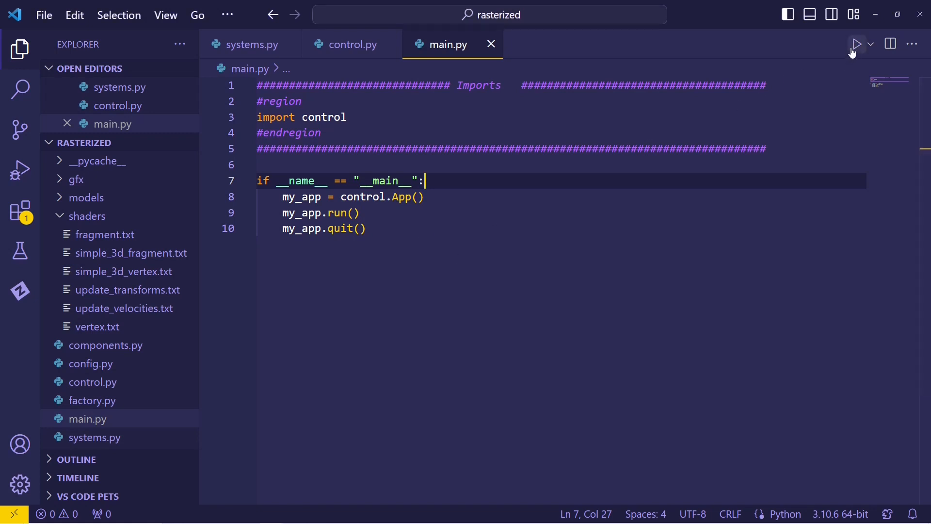
# Run main.py and let it return to the terminal prompt.
pyautogui.click(856, 44)
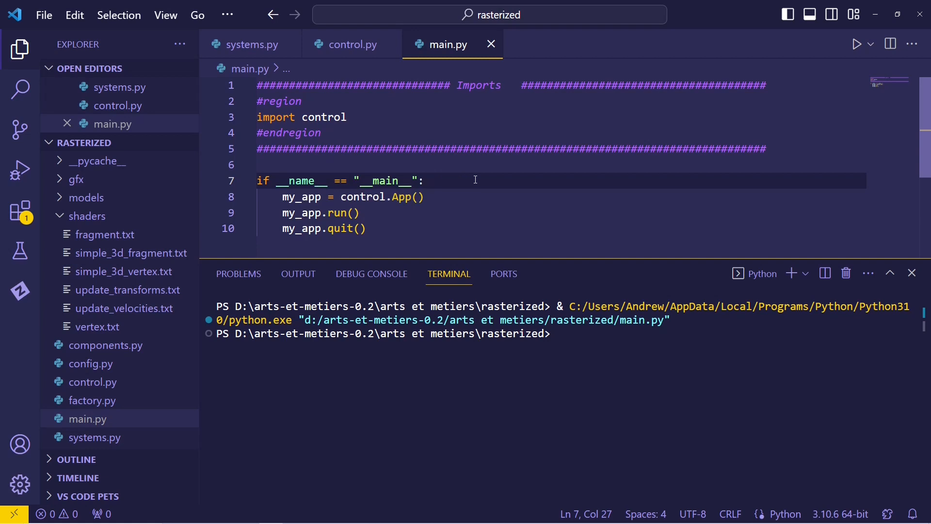
pyautogui.moveTo(549, 97)
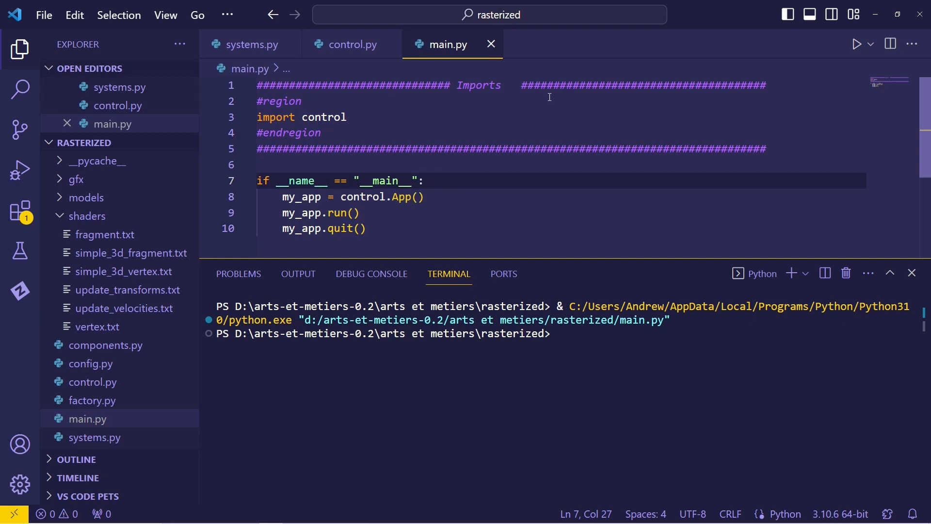
# Set the cube loop in control.py to range(2048), save, and return to main.py.
pyautogui.click(352, 44)
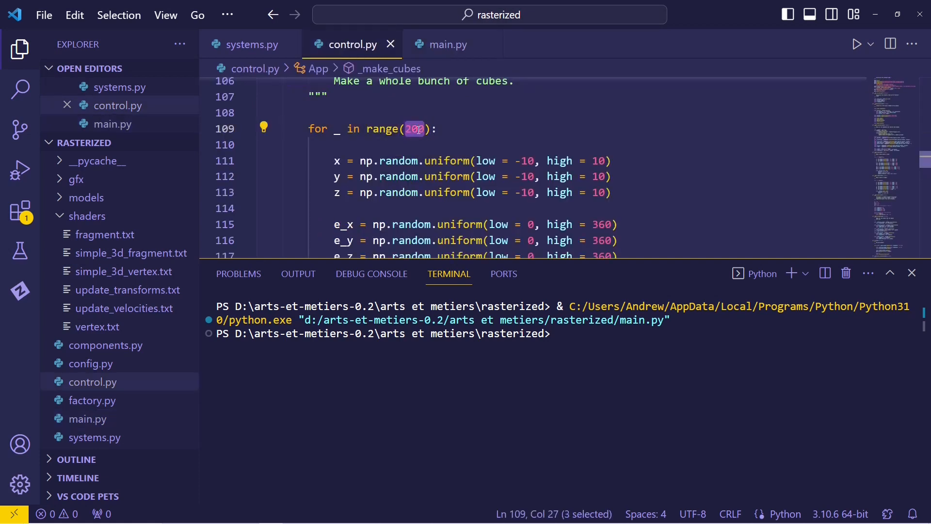
pyautogui.write('2048')
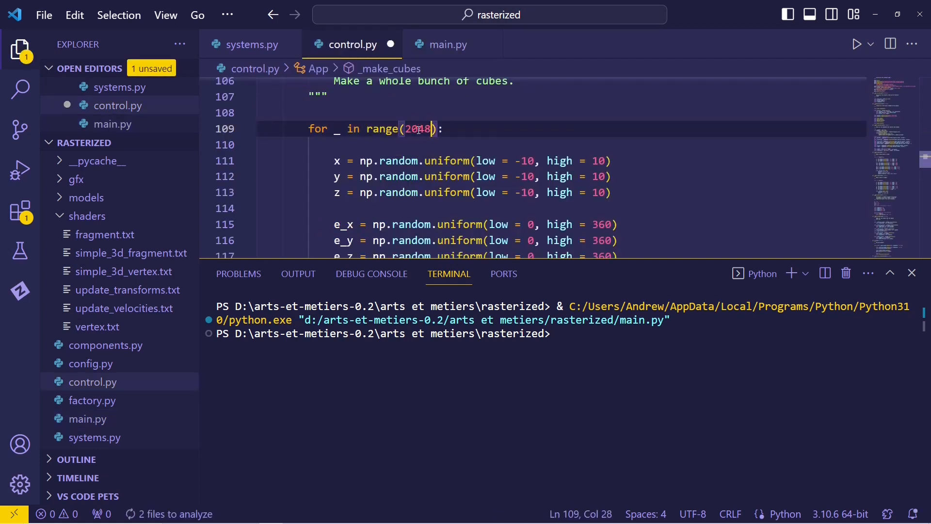
pyautogui.press('ctrl+s')
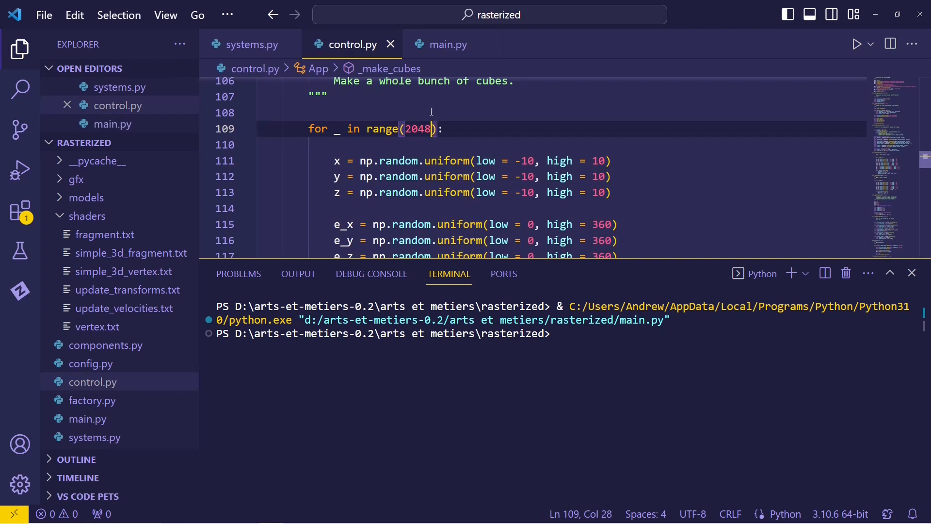
pyautogui.moveTo(446, 45)
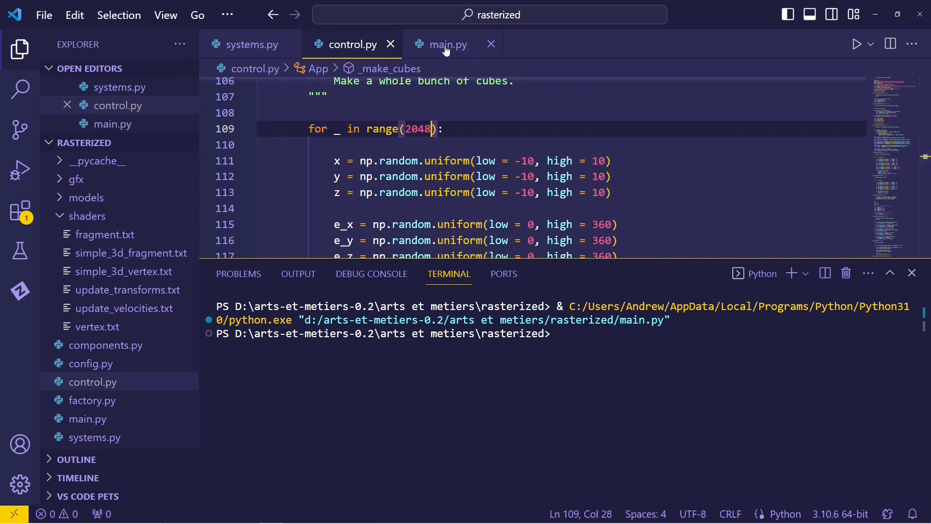
pyautogui.click(446, 44)
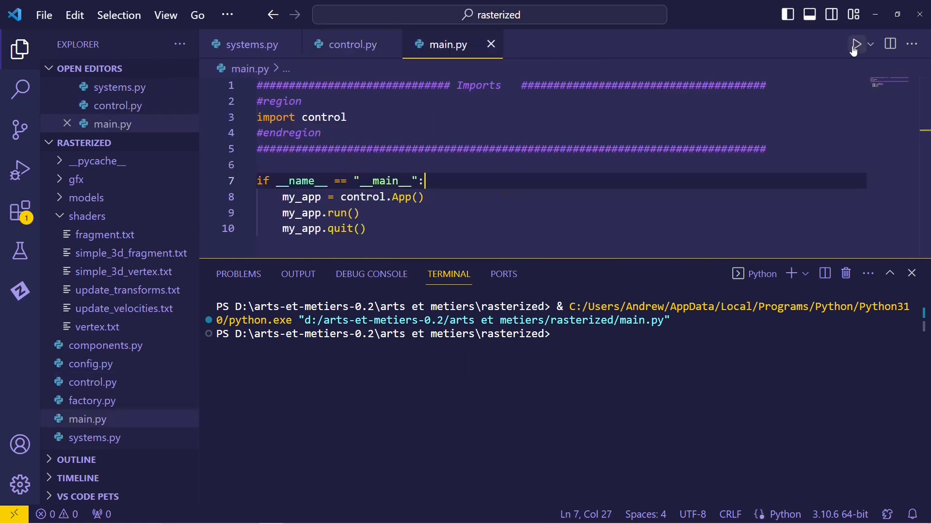
# Rerun main.py to render 2048 cubes at about 3153 fps, then bring up the numba-vs-compute spreadsheet.
pyautogui.click(857, 44)
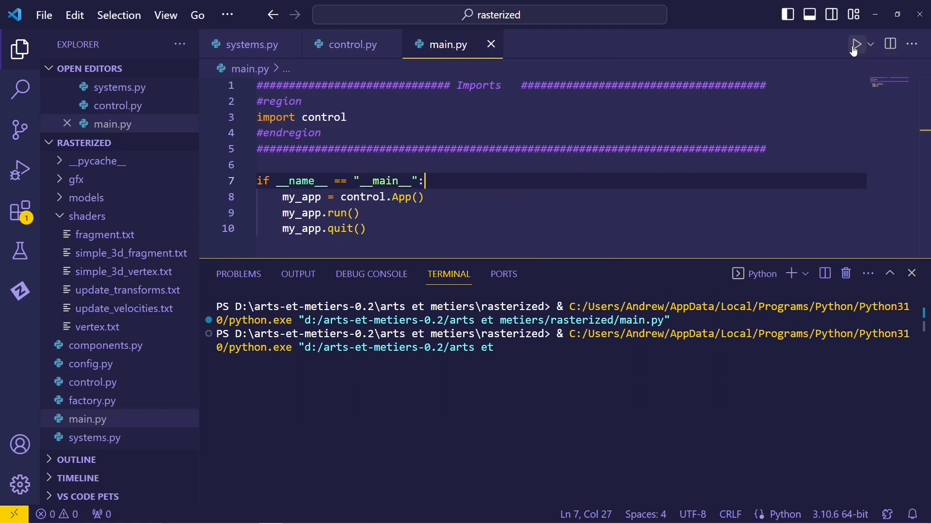
pyautogui.click(857, 43)
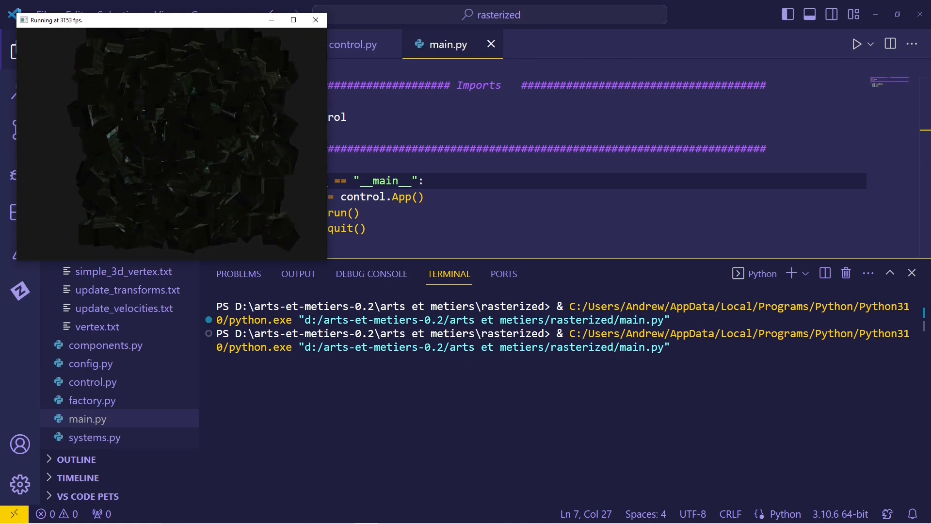
pyautogui.click(315, 19)
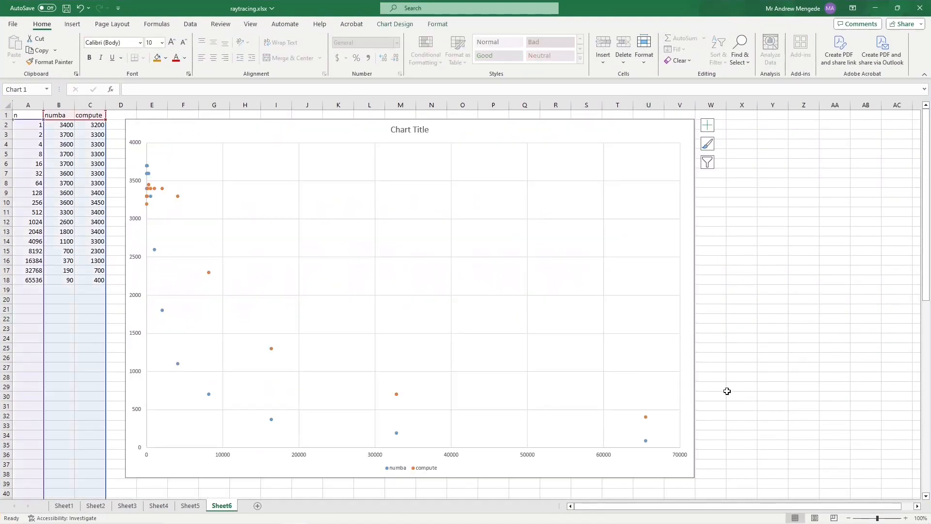
pyautogui.moveTo(362, 422)
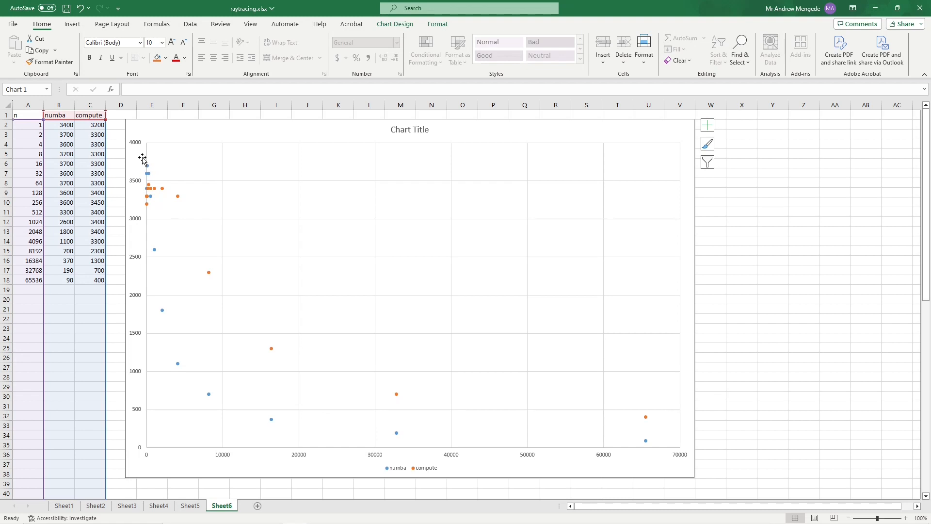
pyautogui.moveTo(125, 444)
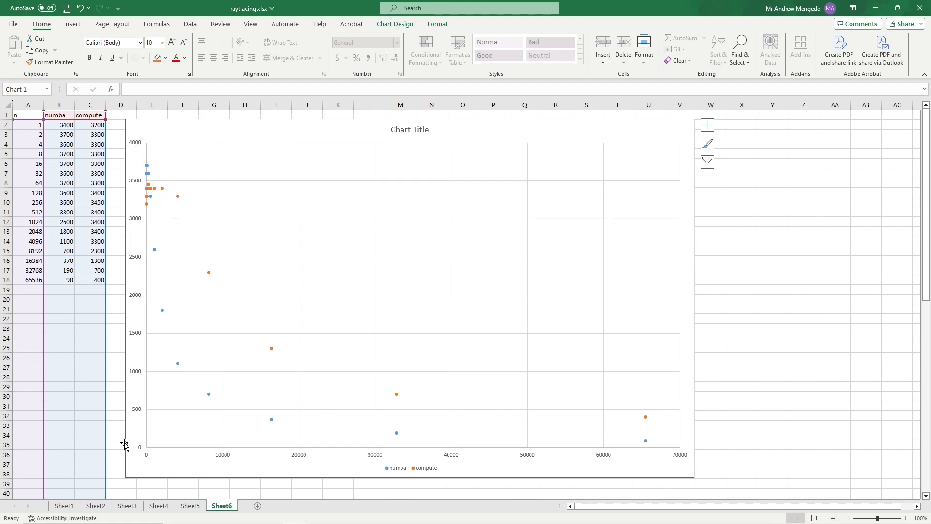
pyautogui.moveTo(421, 470)
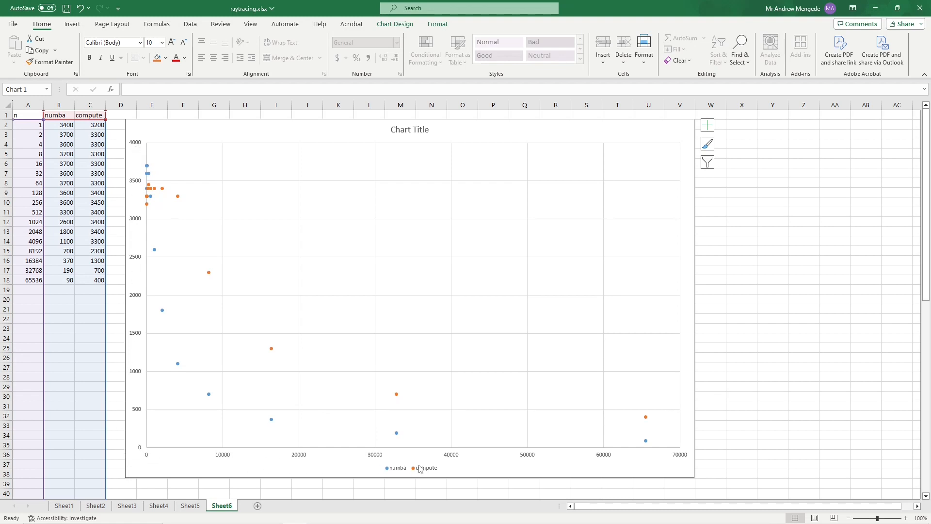
pyautogui.moveTo(221, 281)
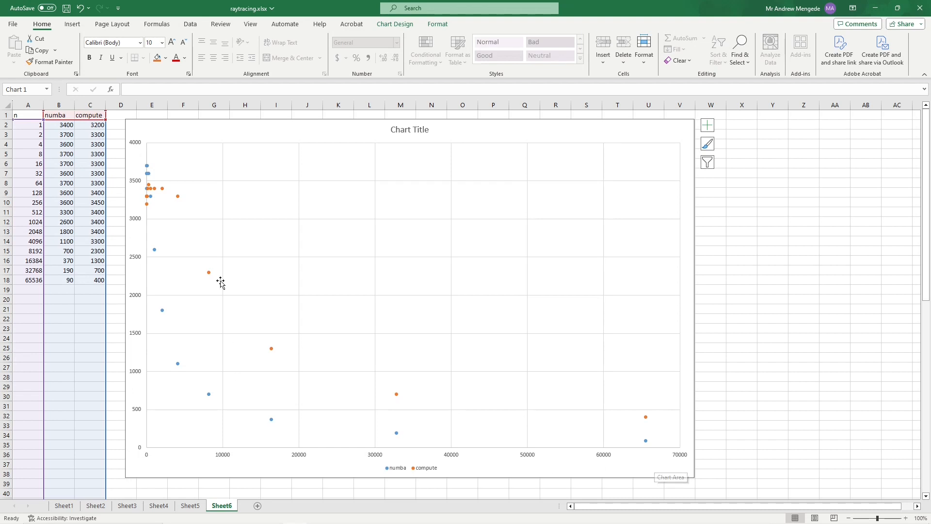
pyautogui.moveTo(74, 137)
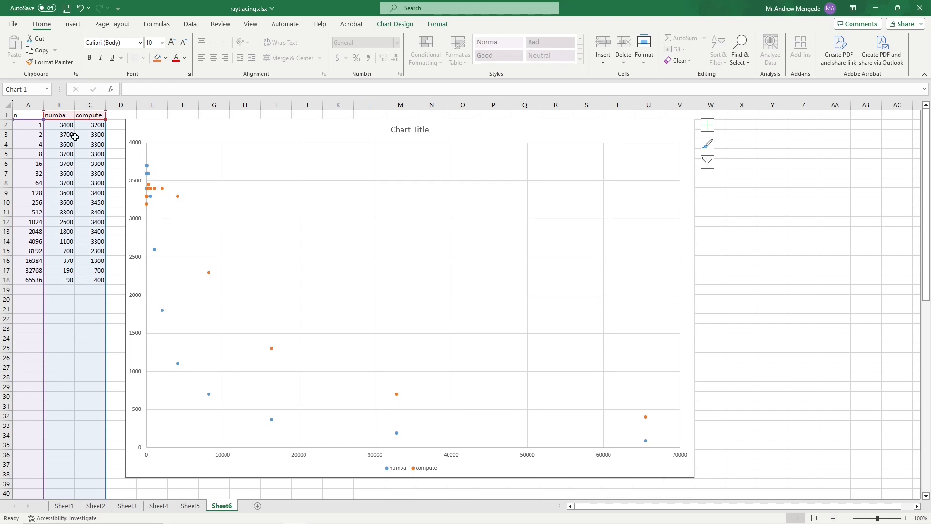
pyautogui.click(89, 125)
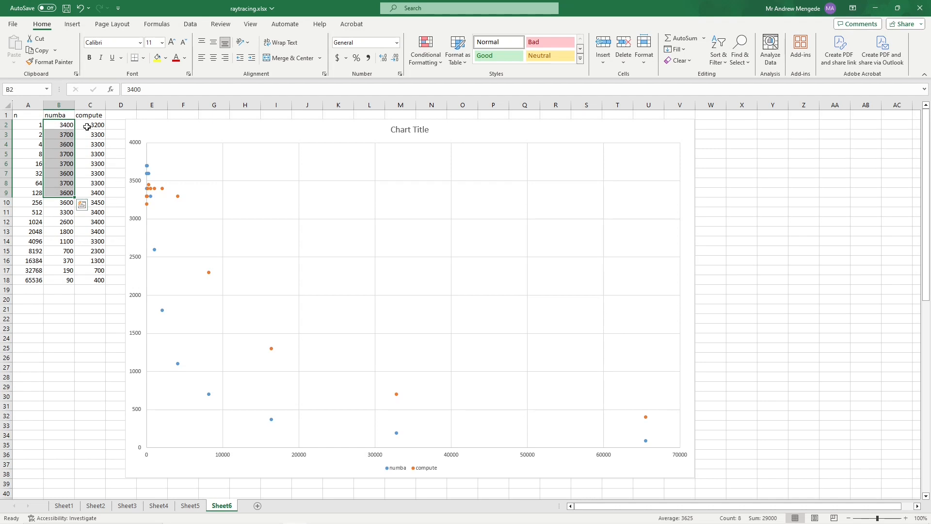
pyautogui.click(90, 125)
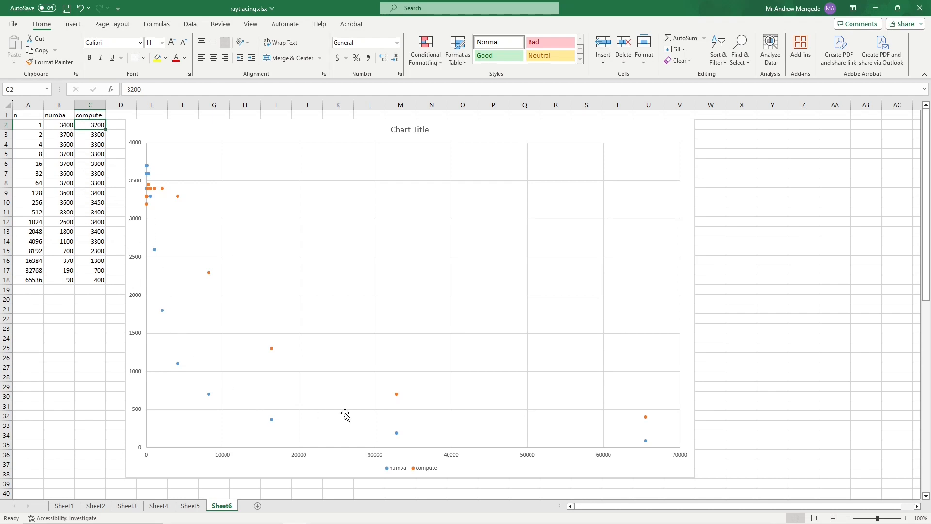
pyautogui.moveTo(216, 252)
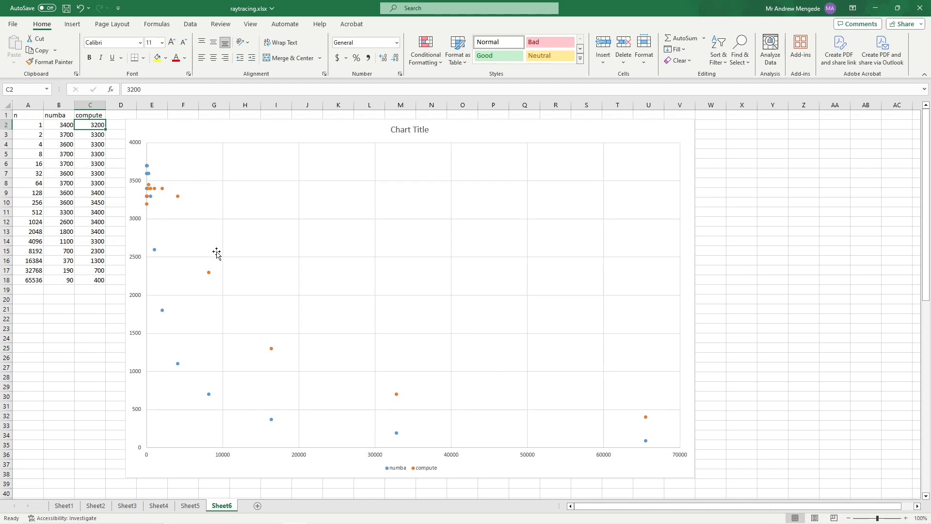
pyautogui.moveTo(567, 432)
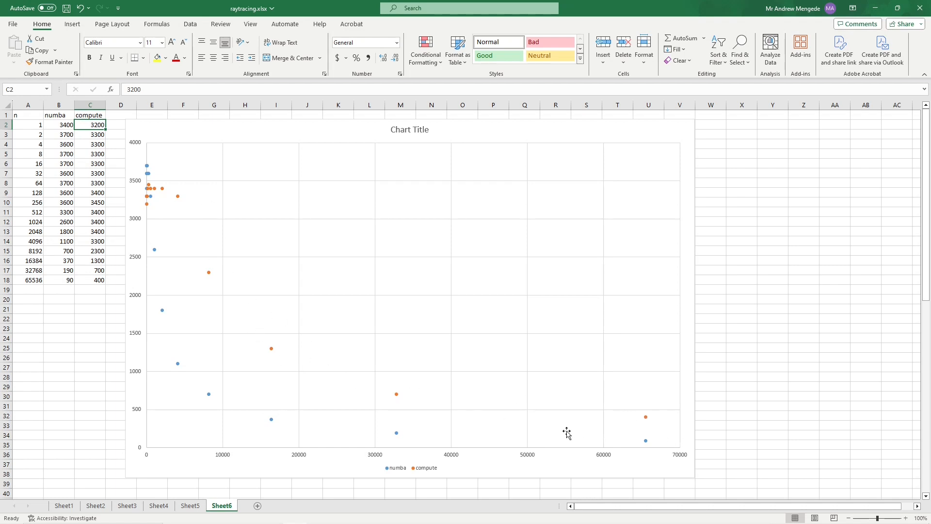
pyautogui.moveTo(562, 466)
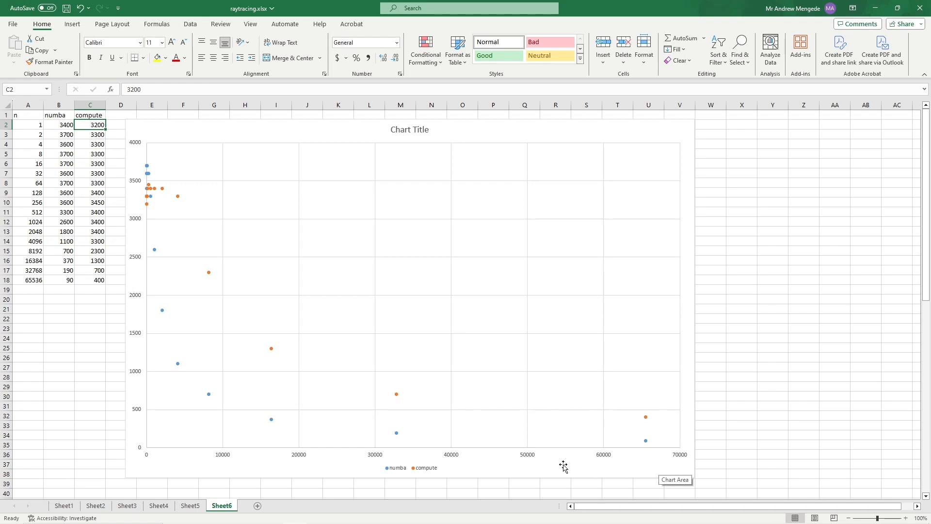
pyautogui.moveTo(583, 464)
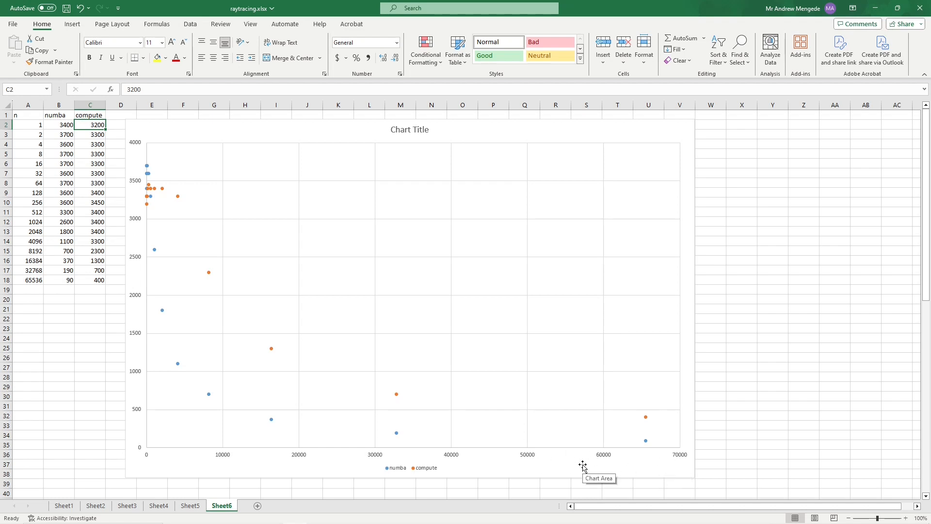
pyautogui.moveTo(201, 311)
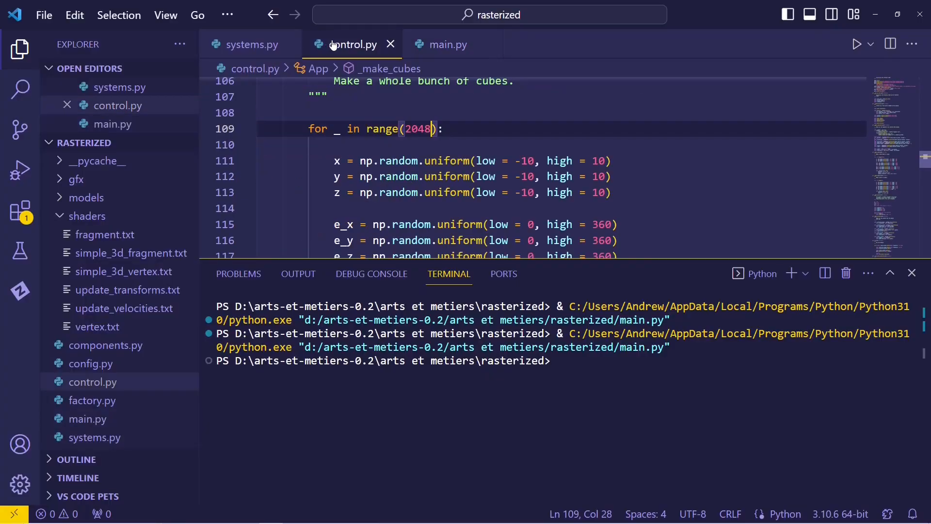
# Replace 2048 with 64000 in control.py's cube loop and return to main.py.
pyautogui.doubleClick(417, 129)
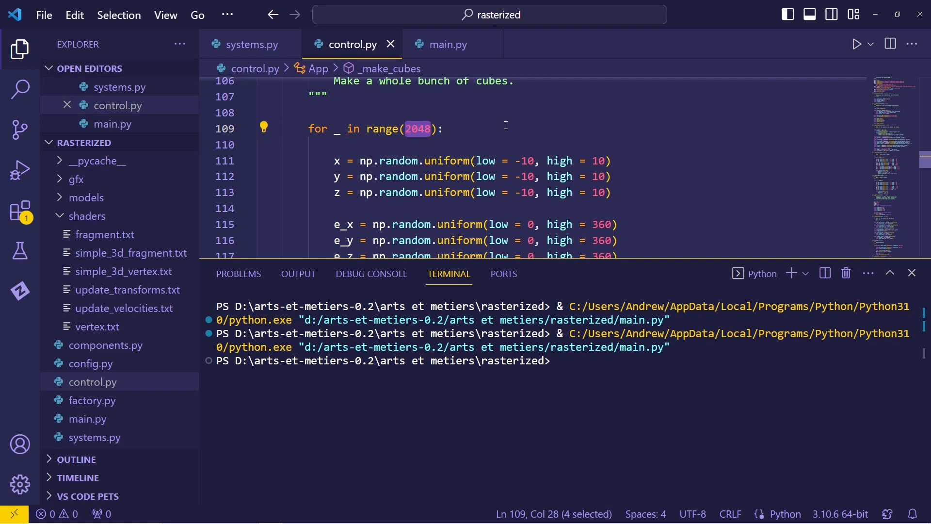
pyautogui.write('6400')
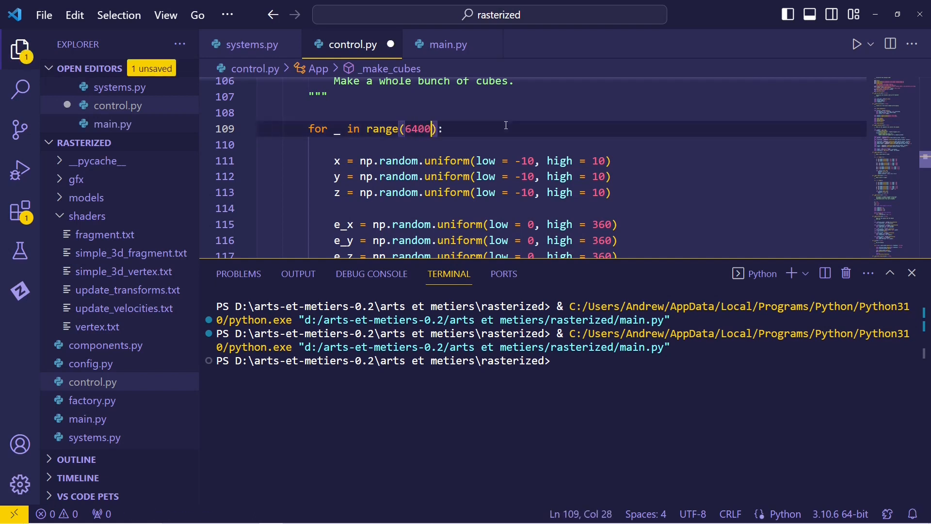
pyautogui.write('0')
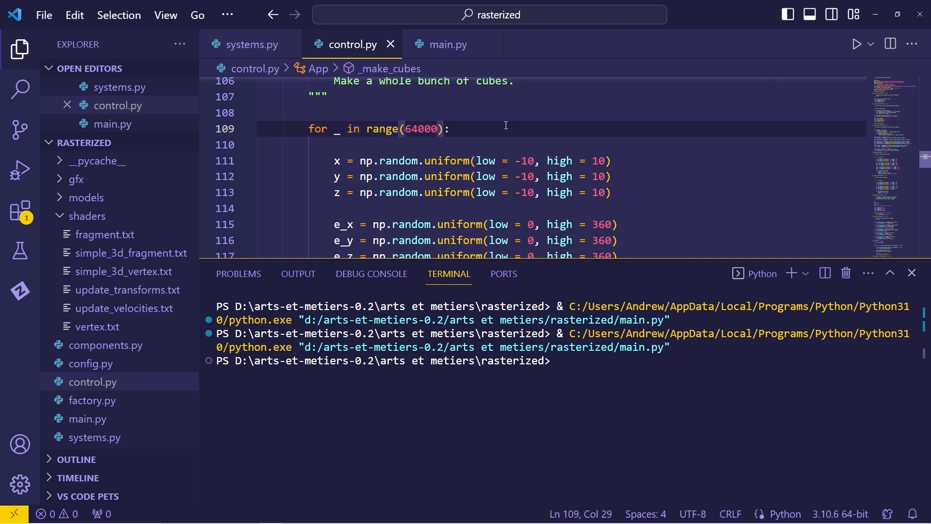
pyautogui.click(447, 43)
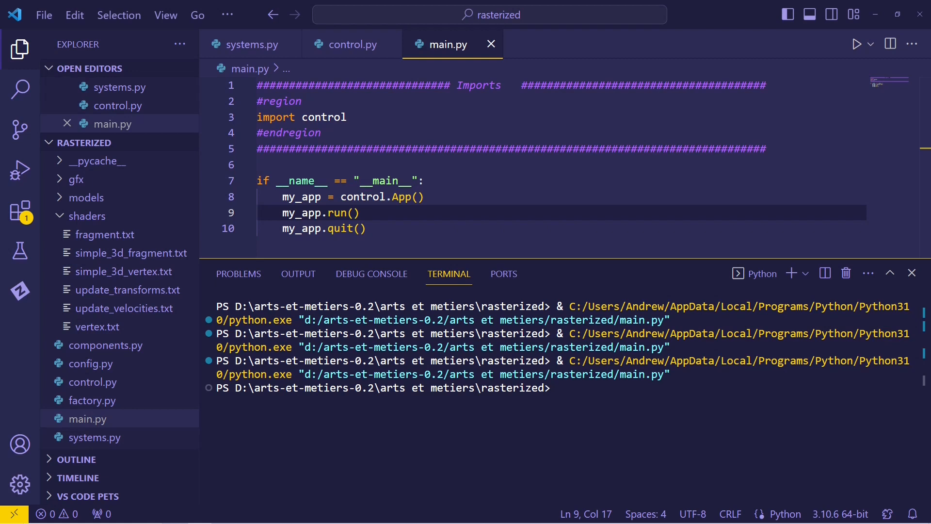
pyautogui.moveTo(423, 244)
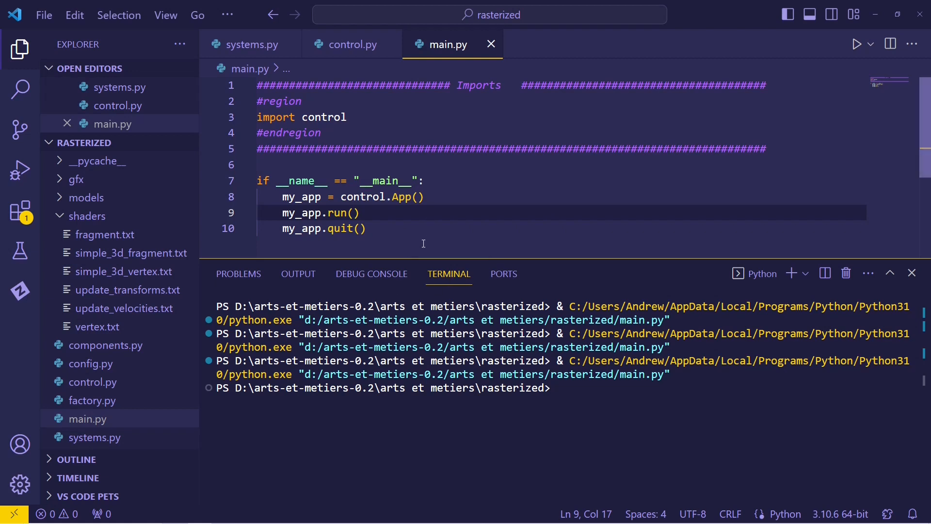
# Add a '# 143.42.39.115' comment line above the app setup in main.py.
pyautogui.press('enter')
pyautogui.write('#')
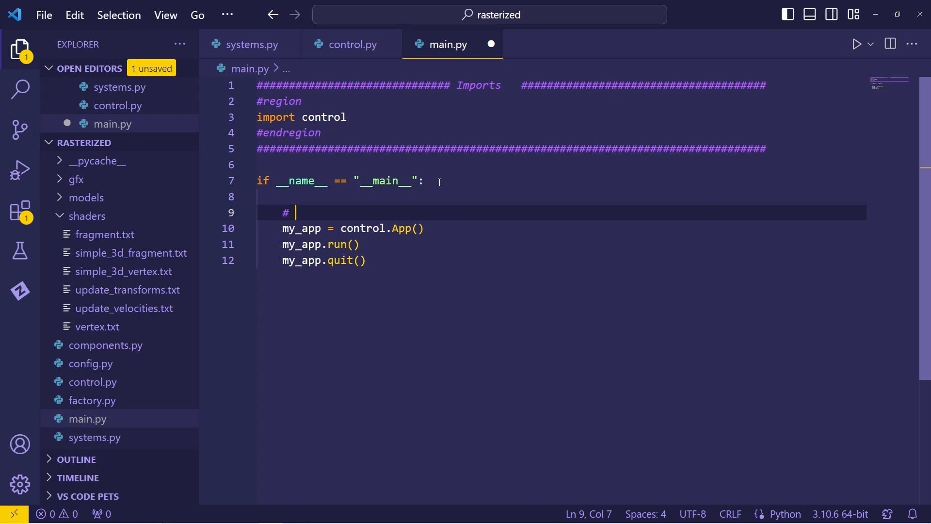
pyautogui.write('143')
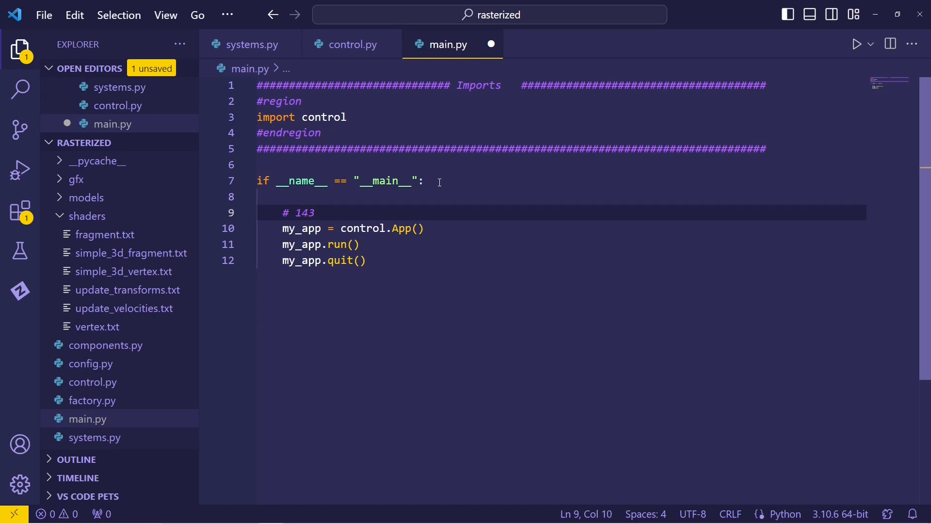
pyautogui.write('.42.39.115')
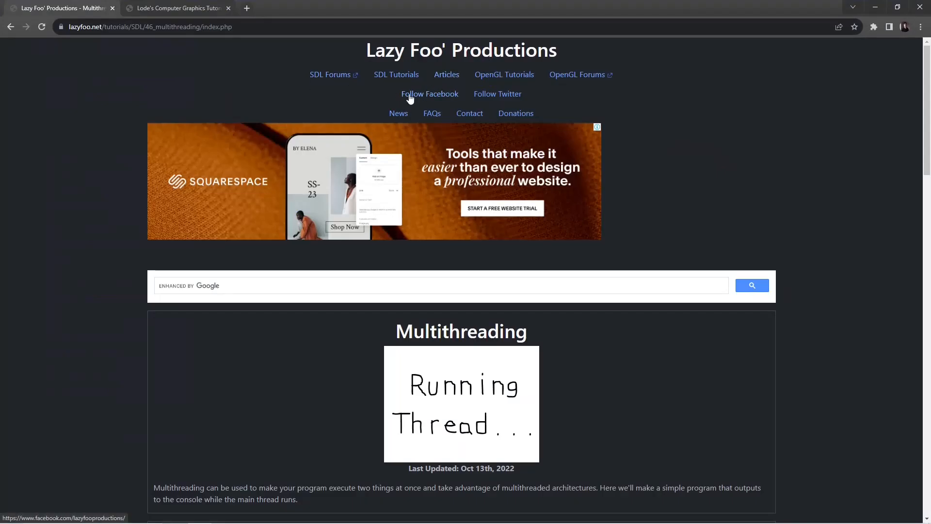
# View the Lazy Foo' Articles page and scan Lode's Computer Graphics Tutorial contents.
pyautogui.click(447, 75)
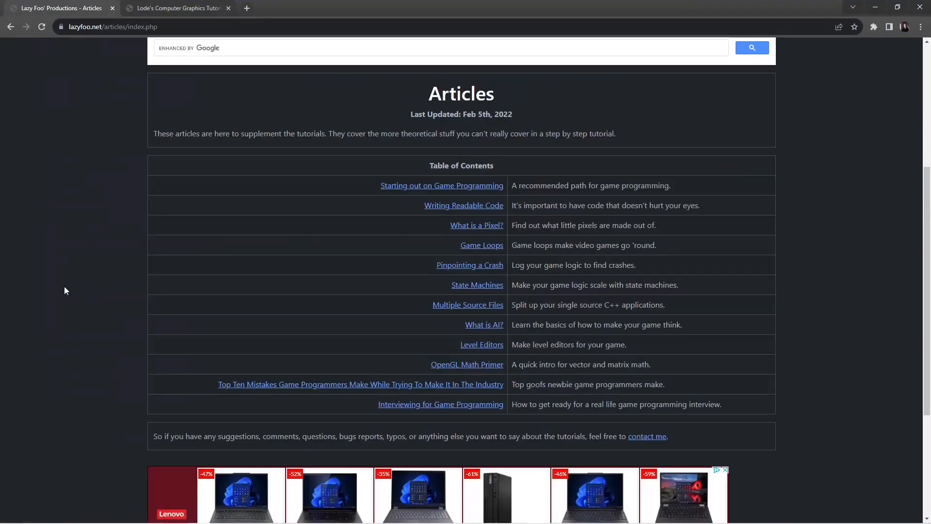
pyautogui.click(176, 8)
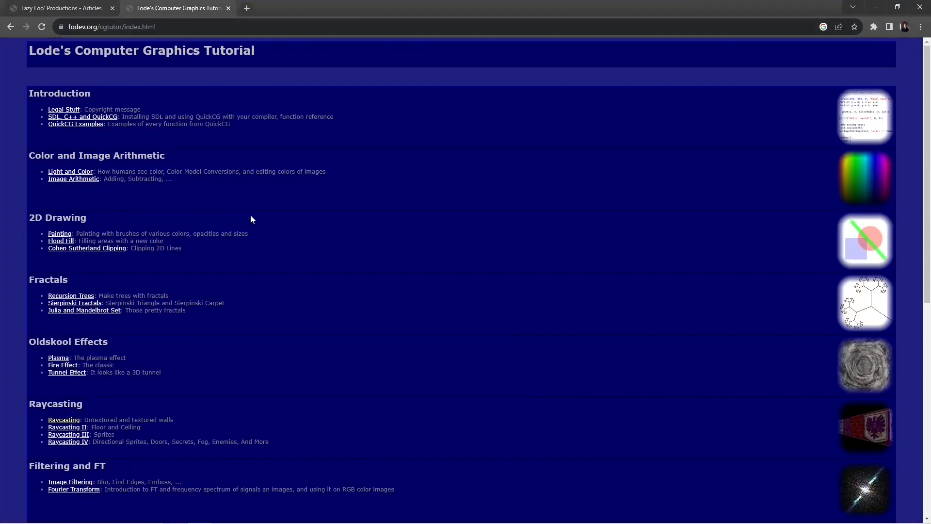
pyautogui.scroll(-3)
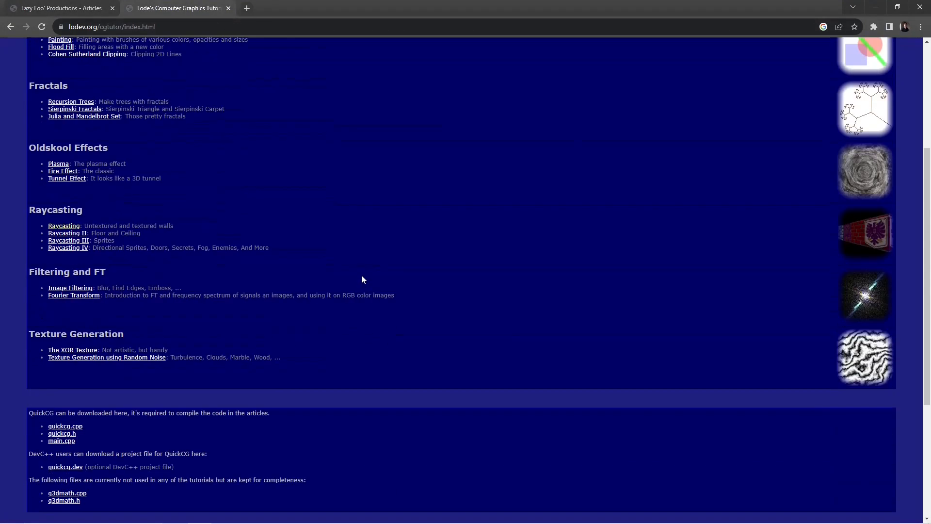
pyautogui.scroll(3)
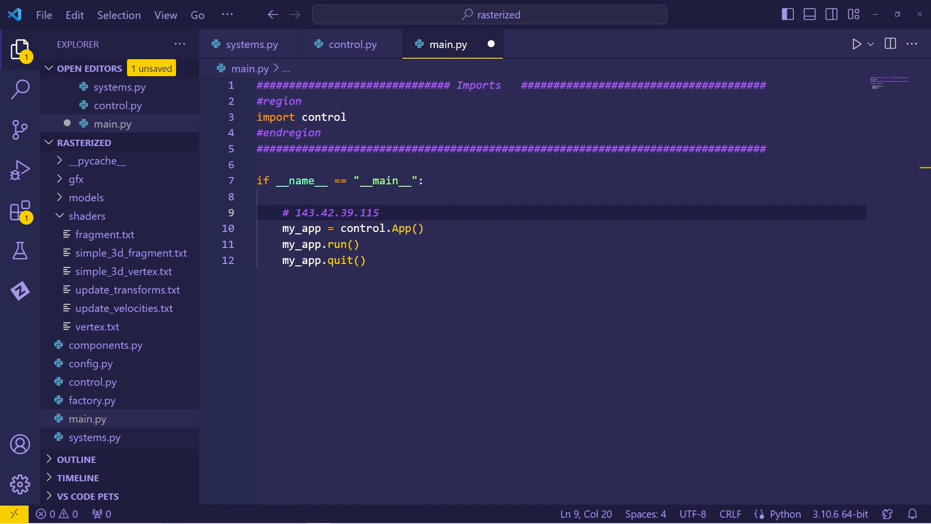
pyautogui.moveTo(483, 269)
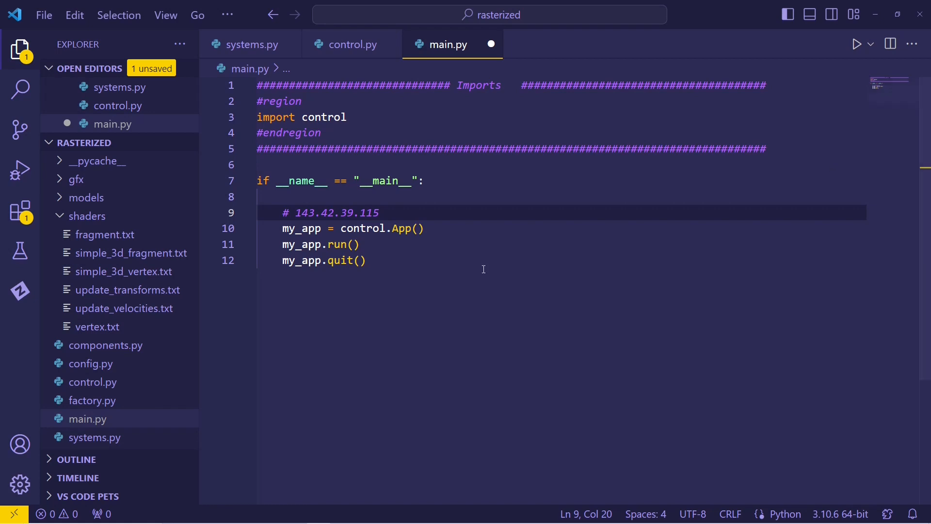
# Place the cursor at the end of line 10 in main.py beside the IP comment.
pyautogui.click(425, 228)
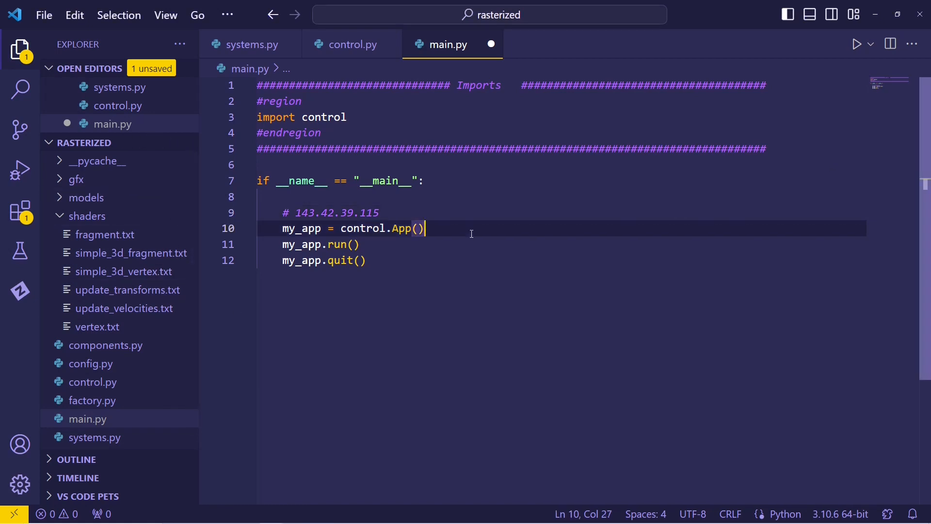